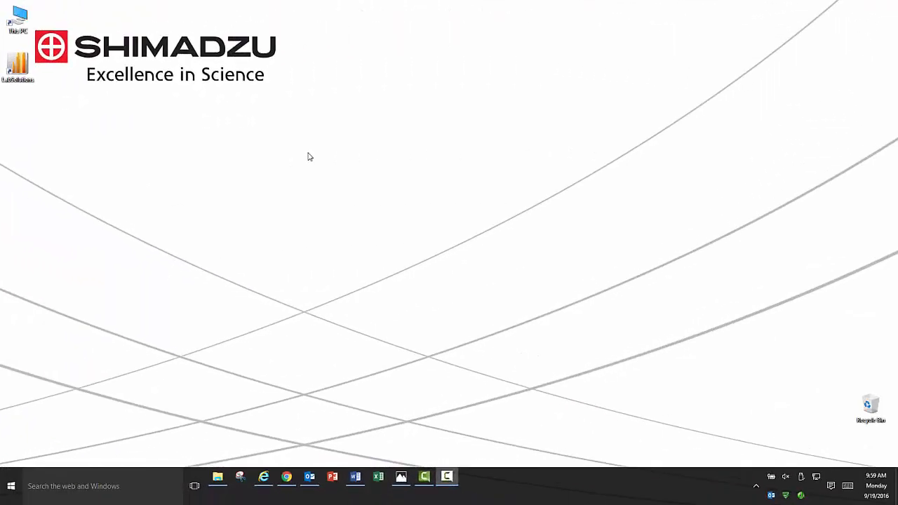
Step: Launch LabSolutions Main from the desktop icon
{"action": "left_click", "coordinate": [14, 73]}
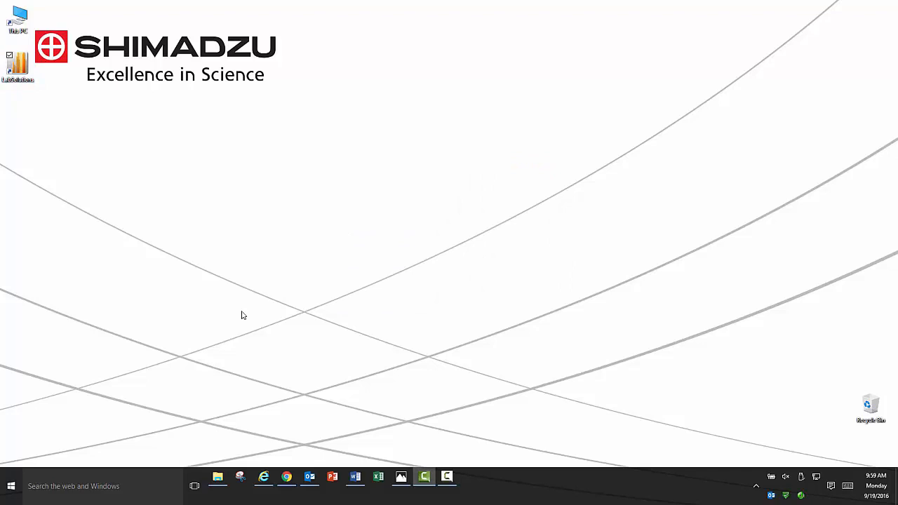
{"action": "double_click", "coordinate": [14, 67]}
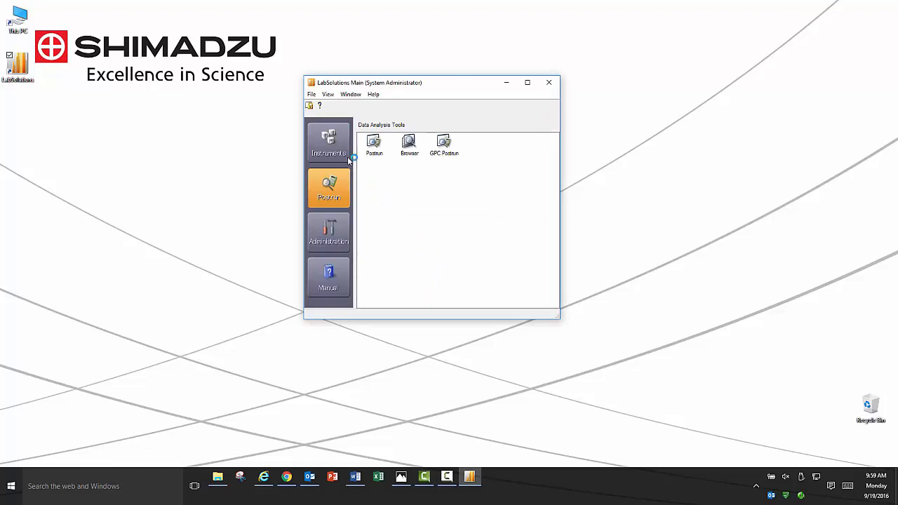
Step: Browse the Instruments, Postrun and Manual categories, ending on the Postrun analysis tool
{"action": "left_click", "coordinate": [329, 143]}
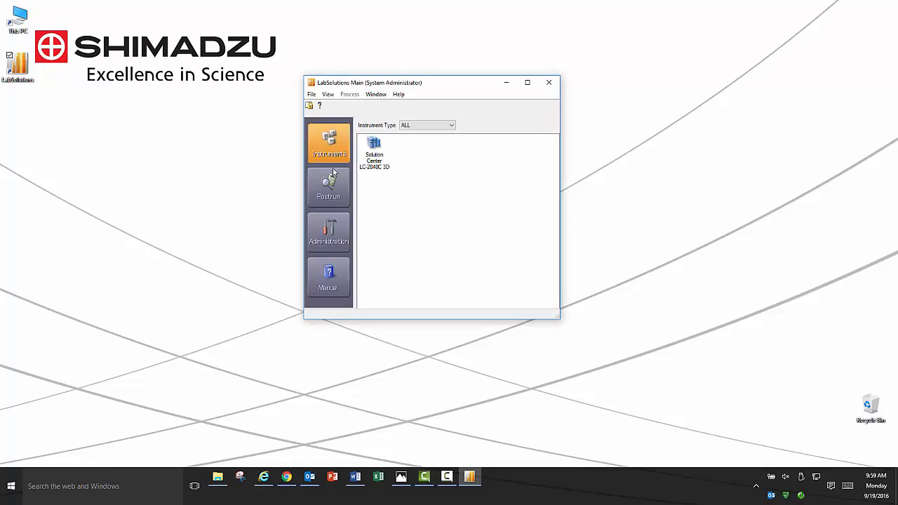
{"action": "left_click", "coordinate": [329, 188]}
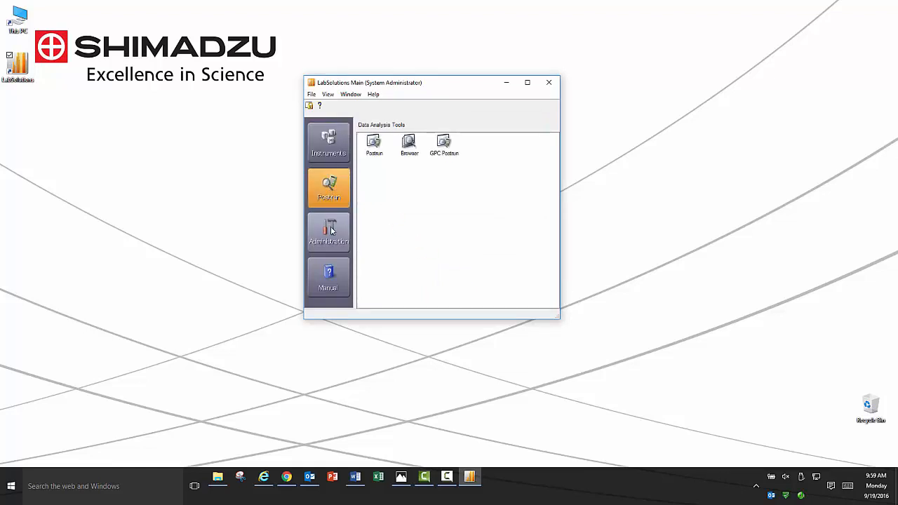
{"action": "left_click", "coordinate": [328, 277]}
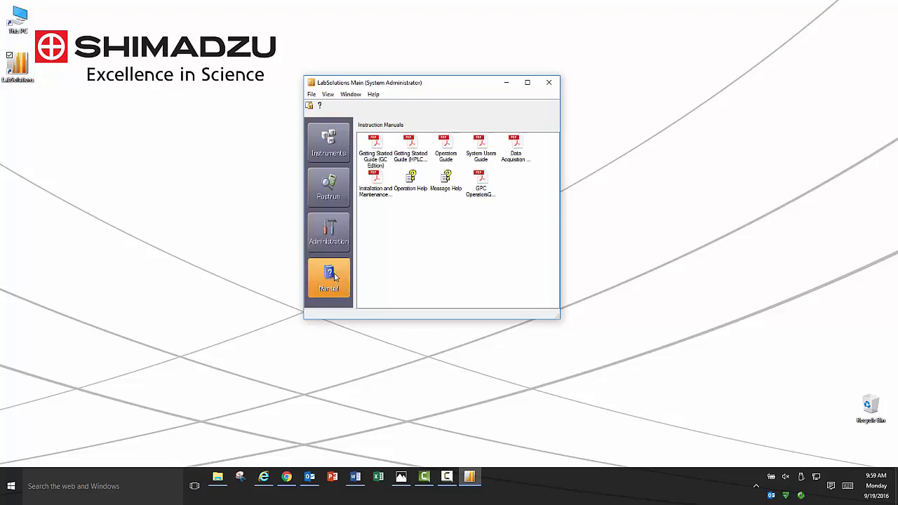
{"action": "left_click", "coordinate": [328, 189]}
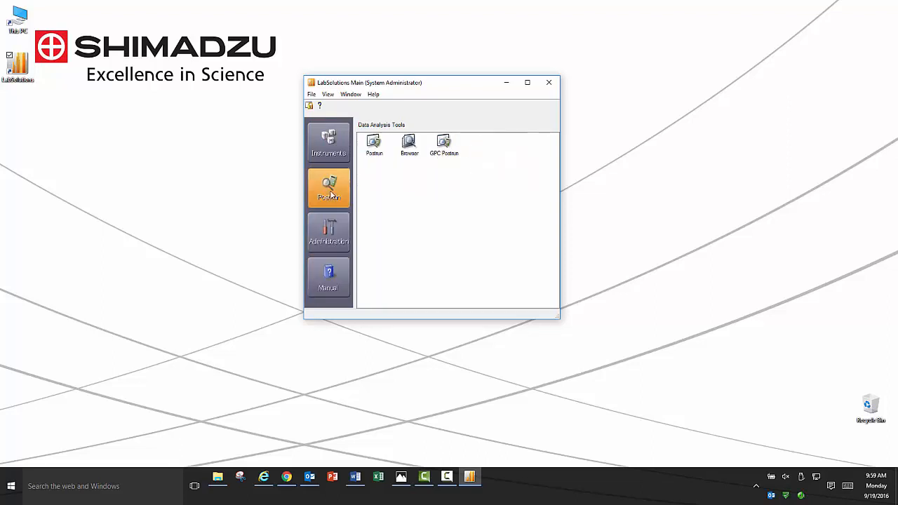
{"action": "left_click", "coordinate": [373, 141]}
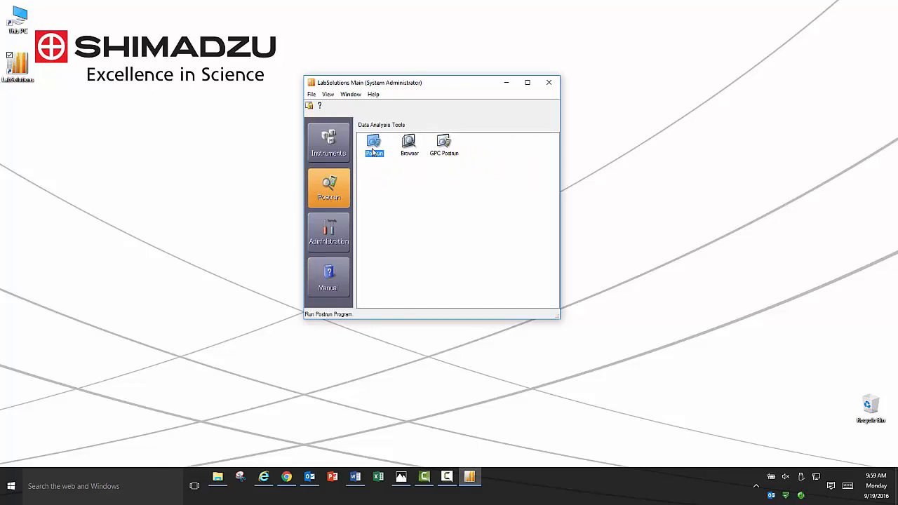
Step: Start Postrun Analysis and bring up an empty Data Comparison workspace
{"action": "double_click", "coordinate": [373, 140]}
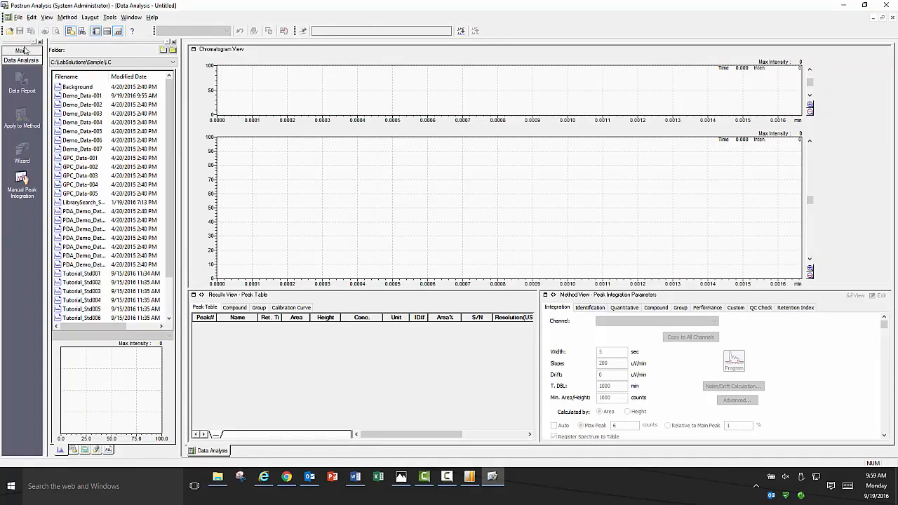
{"action": "left_click", "coordinate": [23, 51]}
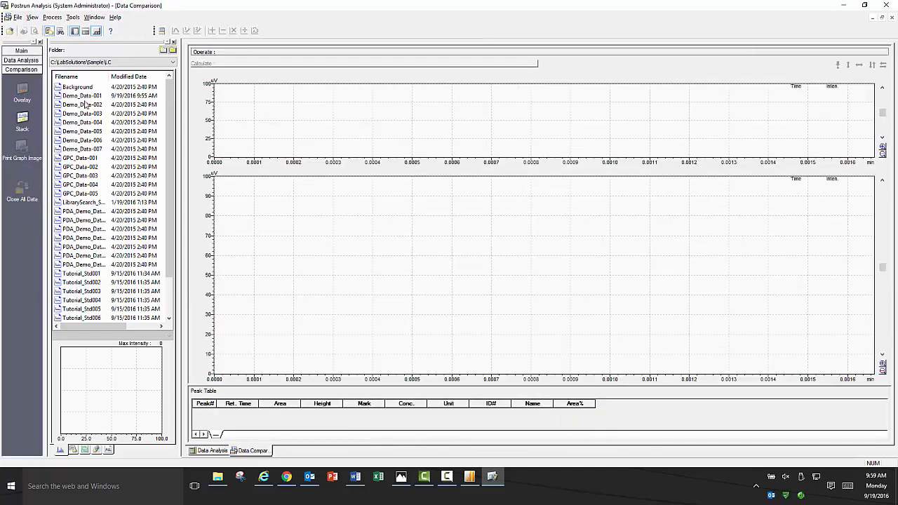
Step: Load Demo_Data-001 through Demo_Data-007 into Data Comparison as overlaid chromatograms
{"action": "left_click", "coordinate": [84, 93]}
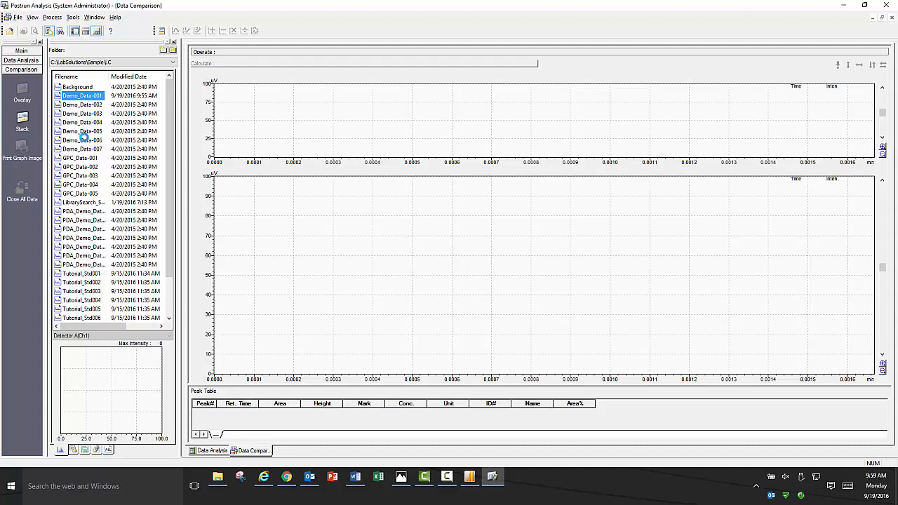
{"action": "left_click", "coordinate": [82, 148]}
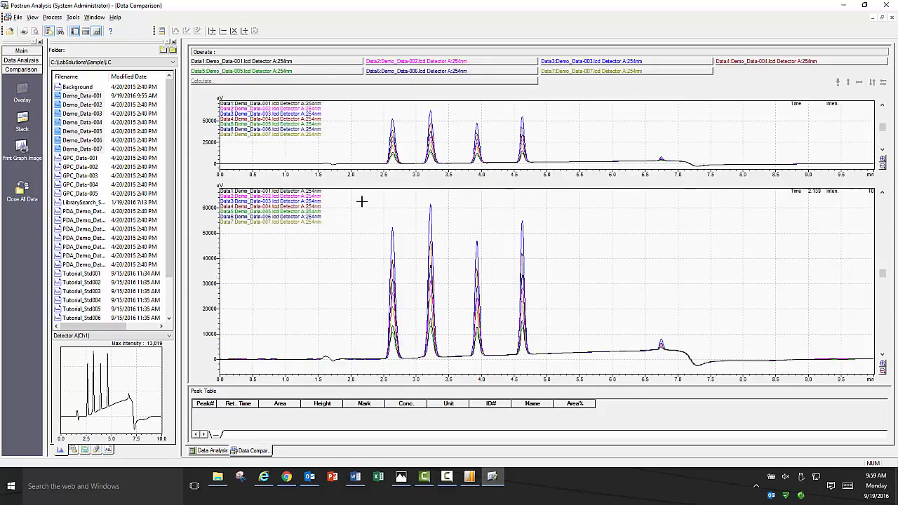
Step: Zoom in on the four main peaks, then reset the view to the full chromatogram
{"action": "left_click_drag", "start_coordinate": [364, 196], "coordinate": [572, 372]}
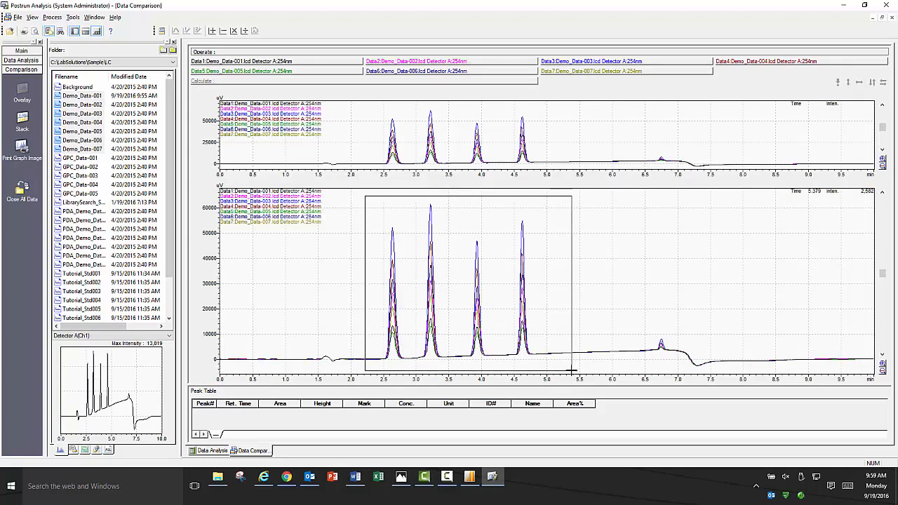
{"action": "right_click", "coordinate": [504, 283]}
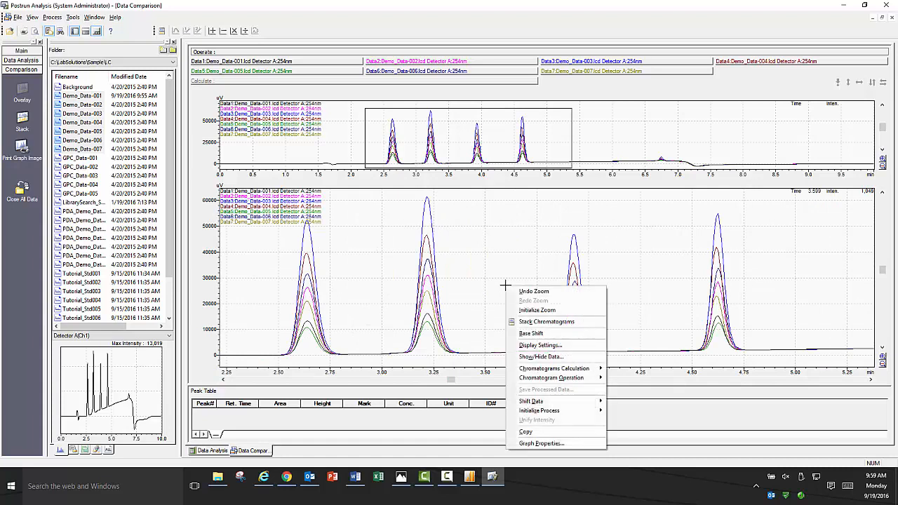
{"action": "mouse_move", "coordinate": [536, 310]}
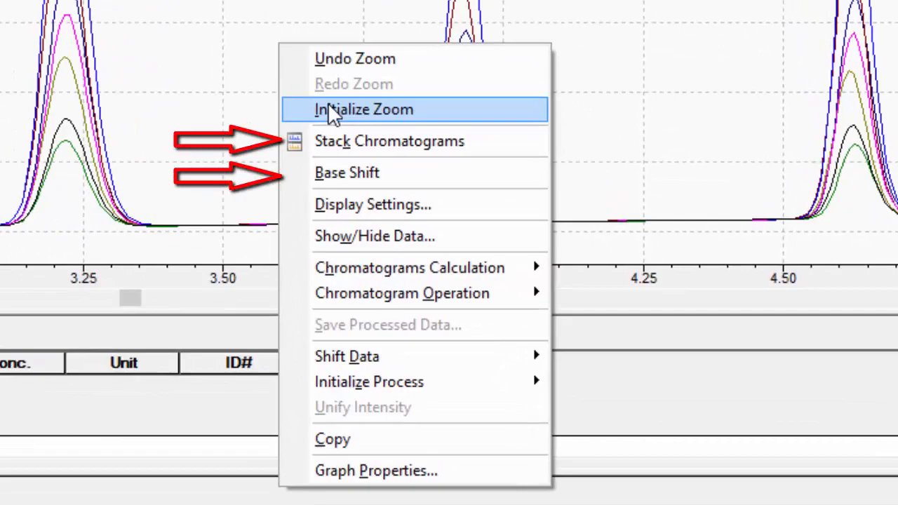
{"action": "left_click", "coordinate": [363, 109]}
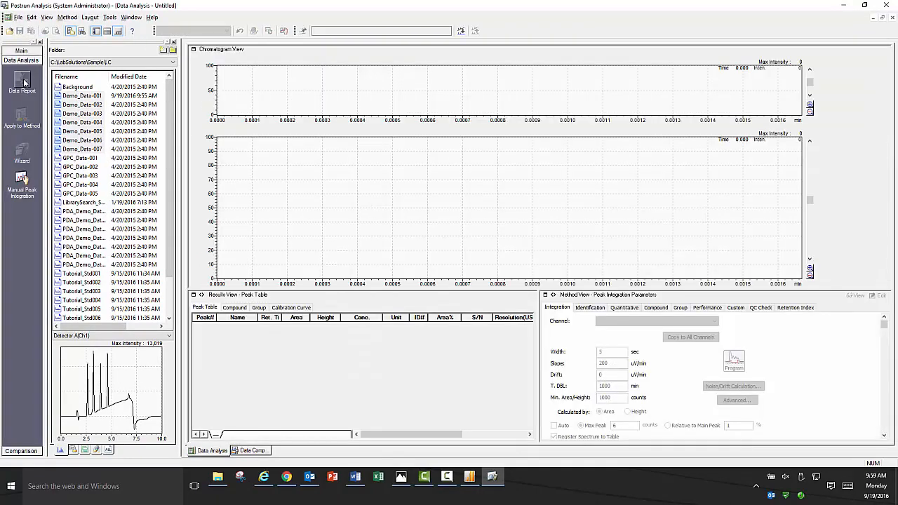
Step: Load Demo_Data-001 into Data Analysis, showing its chromatogram and paraben peak table
{"action": "left_click", "coordinate": [84, 94]}
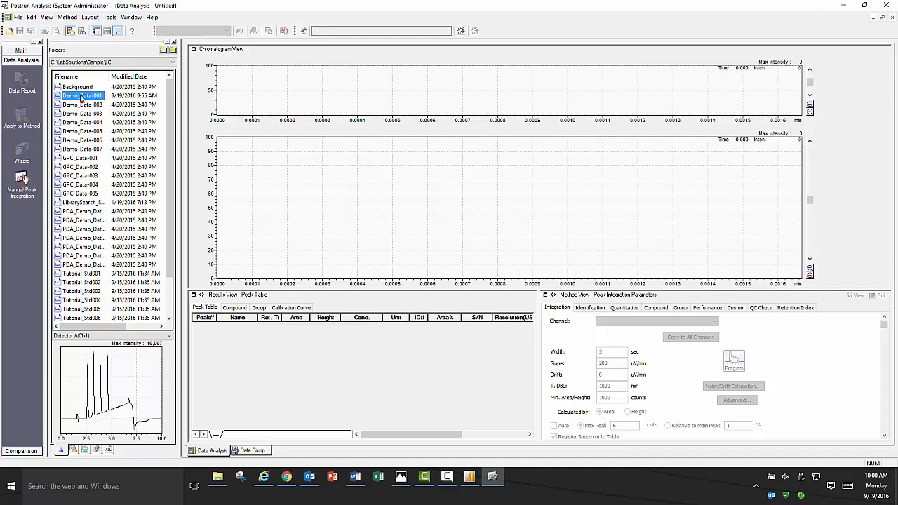
{"action": "double_click", "coordinate": [77, 92]}
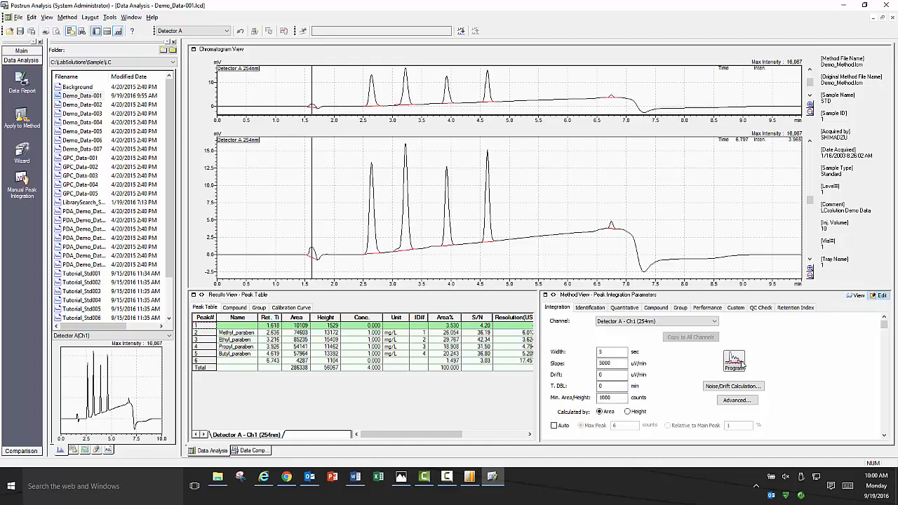
Step: Enter the integration time program events (value 10000) with Detector A as reference, leaving four paraben peaks
{"action": "left_click", "coordinate": [732, 362]}
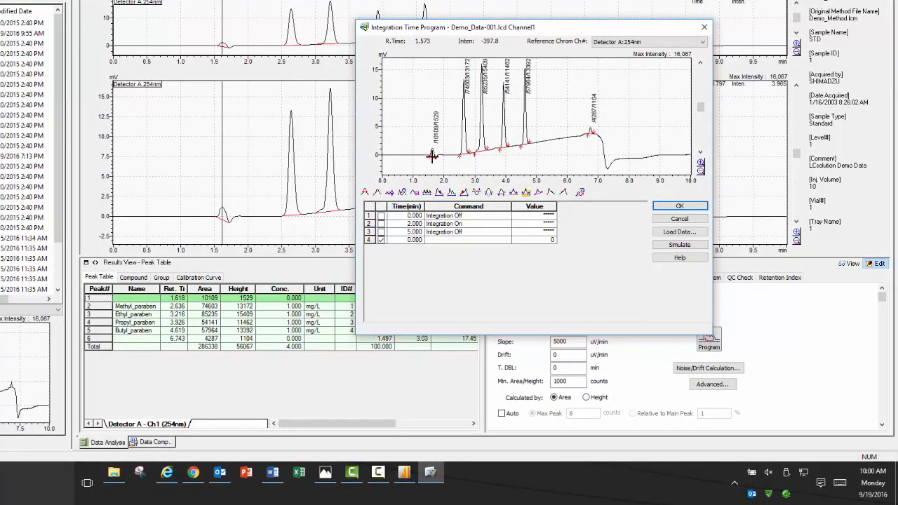
{"action": "mouse_move", "coordinate": [582, 132]}
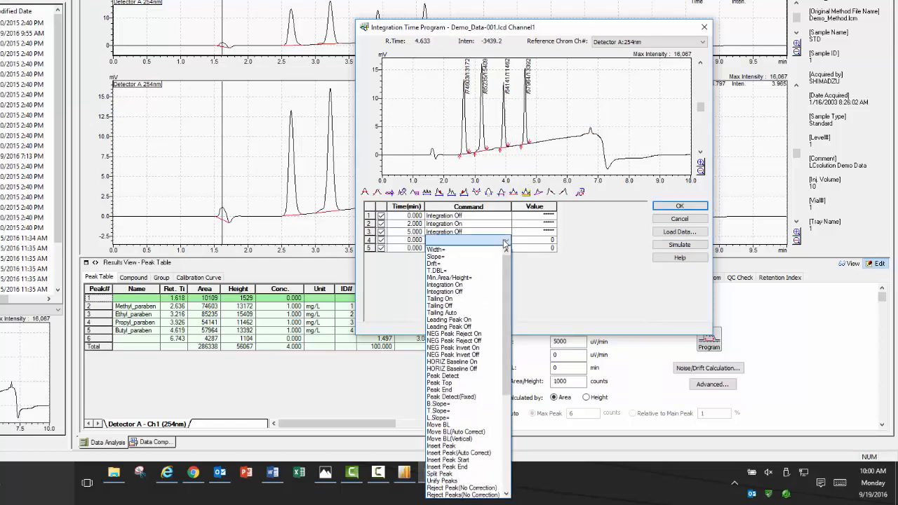
{"action": "scroll", "scroll_direction": "down", "scroll_amount": 3}
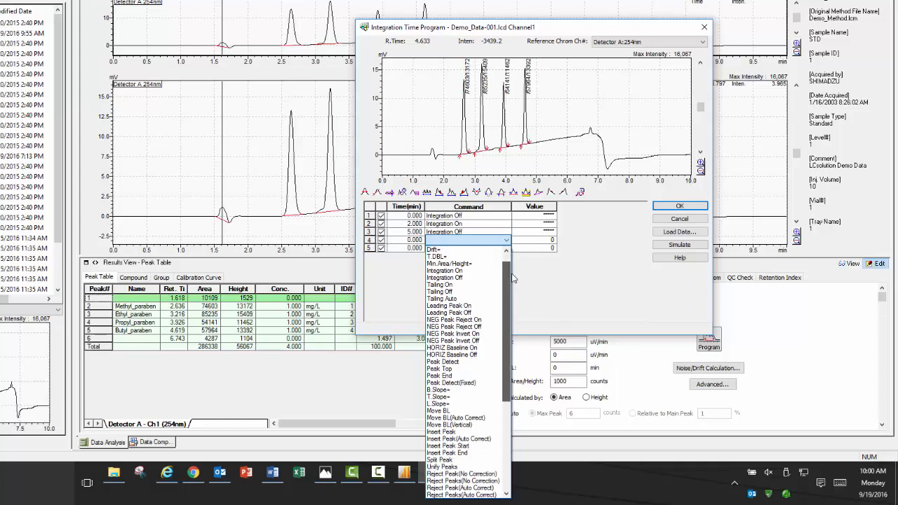
{"action": "scroll", "scroll_direction": "down", "scroll_amount": 3}
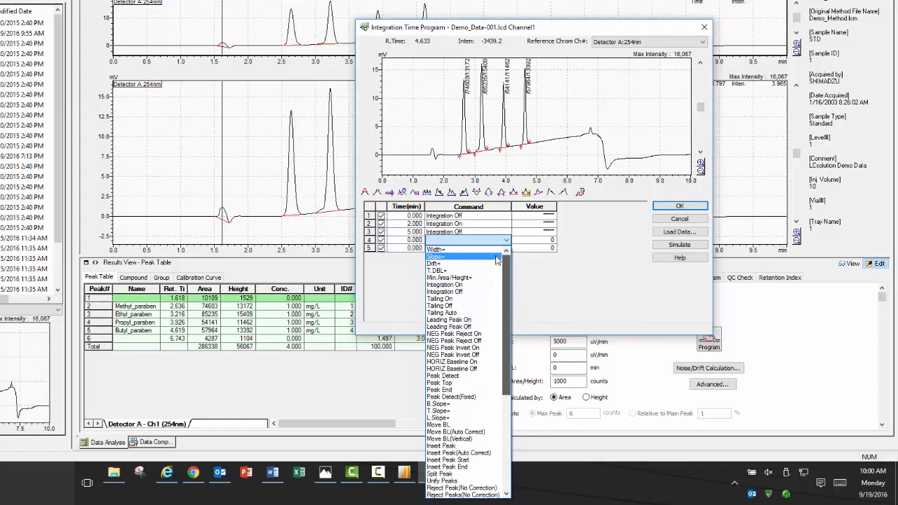
{"action": "left_click", "coordinate": [436, 257]}
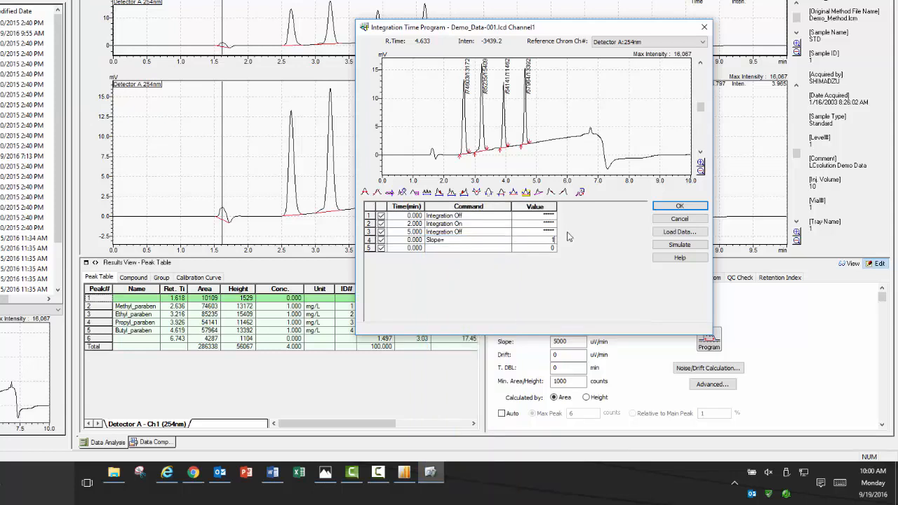
{"action": "type", "text": "10000"}
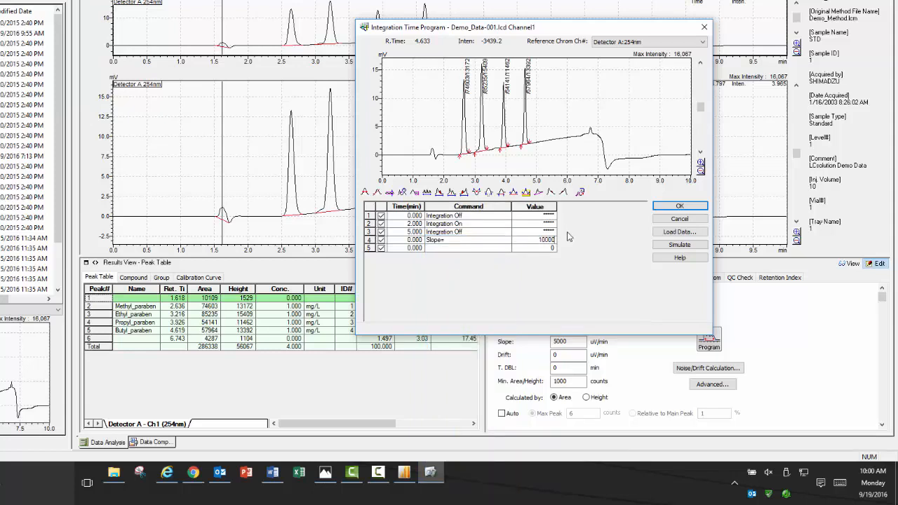
{"action": "left_click", "coordinate": [679, 244]}
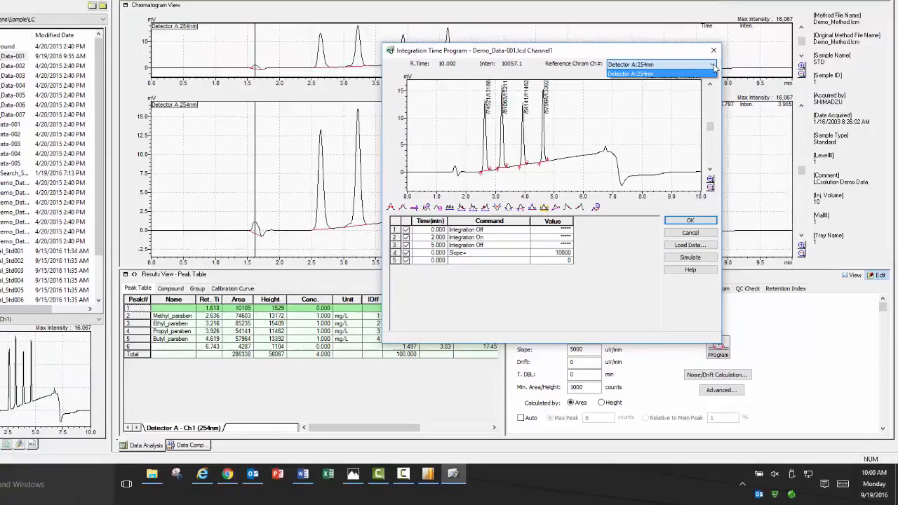
{"action": "left_click", "coordinate": [690, 219]}
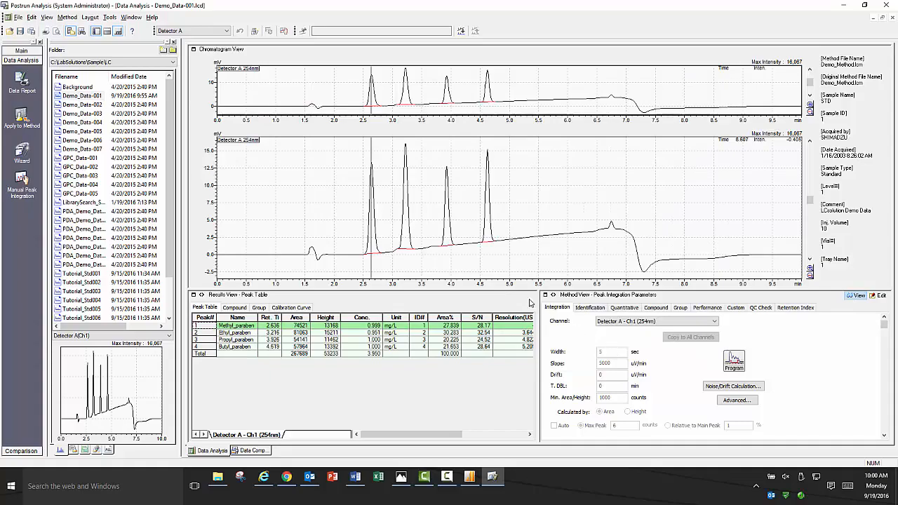
Step: Enable the Pump A Pressure status curve in Display Settings and apply it to the chromatograms
{"action": "right_click", "coordinate": [213, 154]}
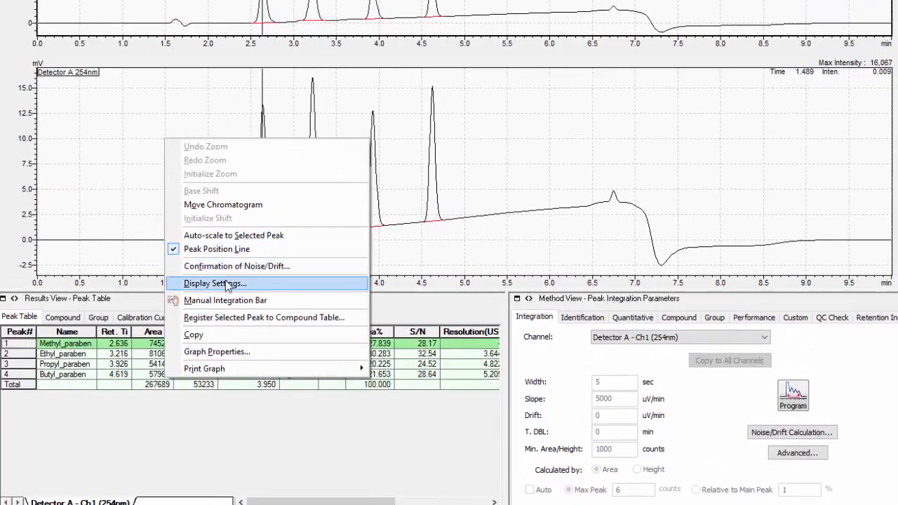
{"action": "left_click", "coordinate": [216, 284]}
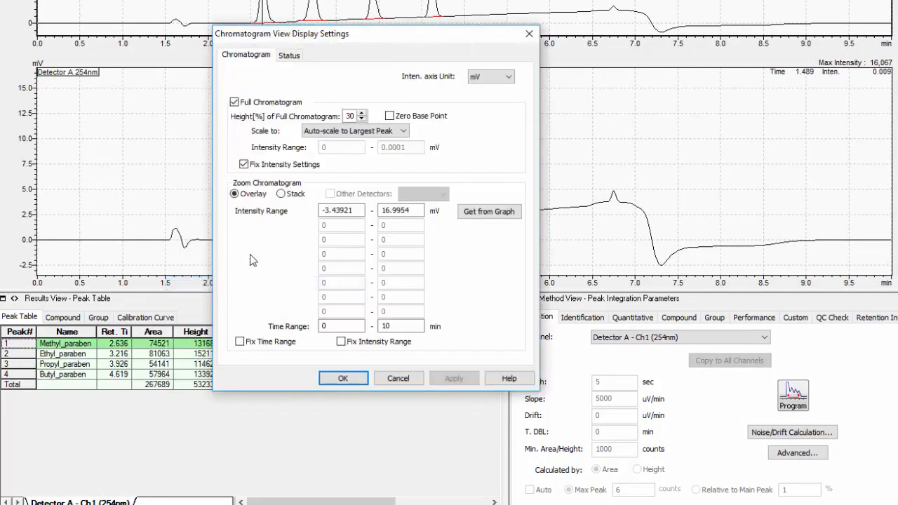
{"action": "left_click", "coordinate": [289, 55]}
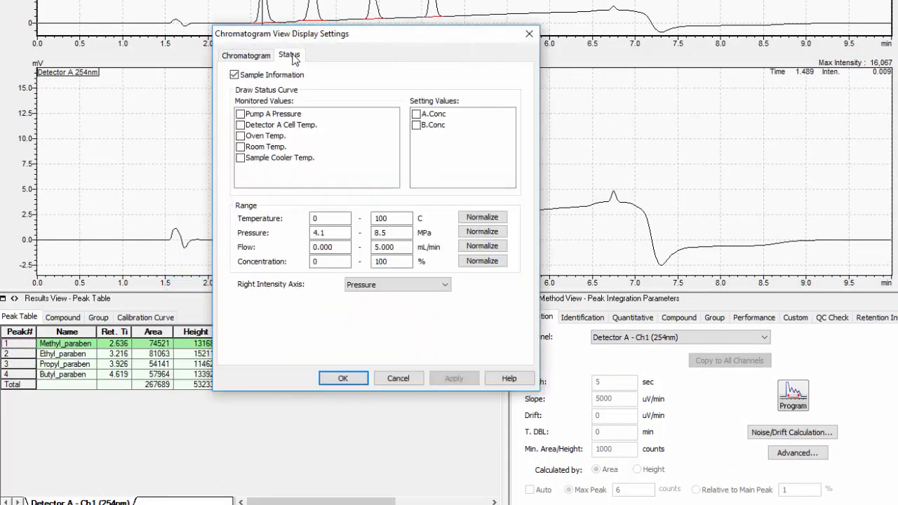
{"action": "left_click", "coordinate": [240, 114]}
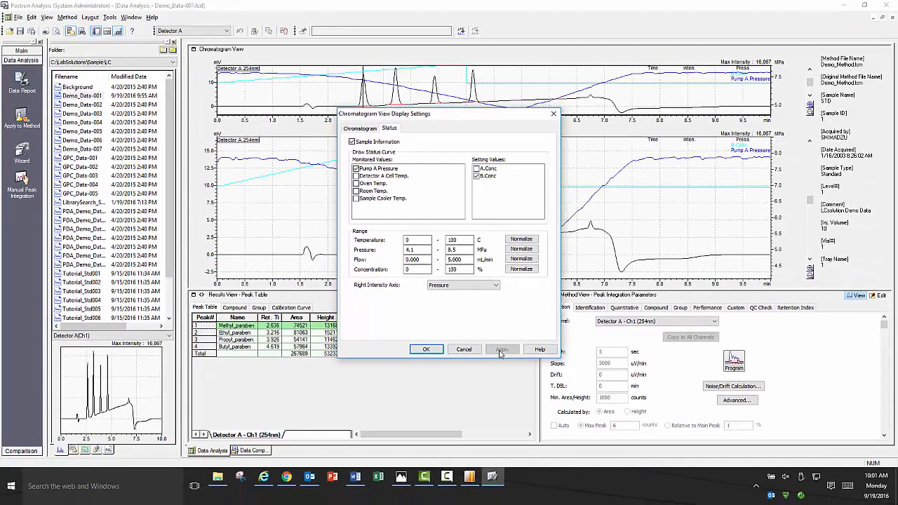
{"action": "left_click", "coordinate": [426, 348]}
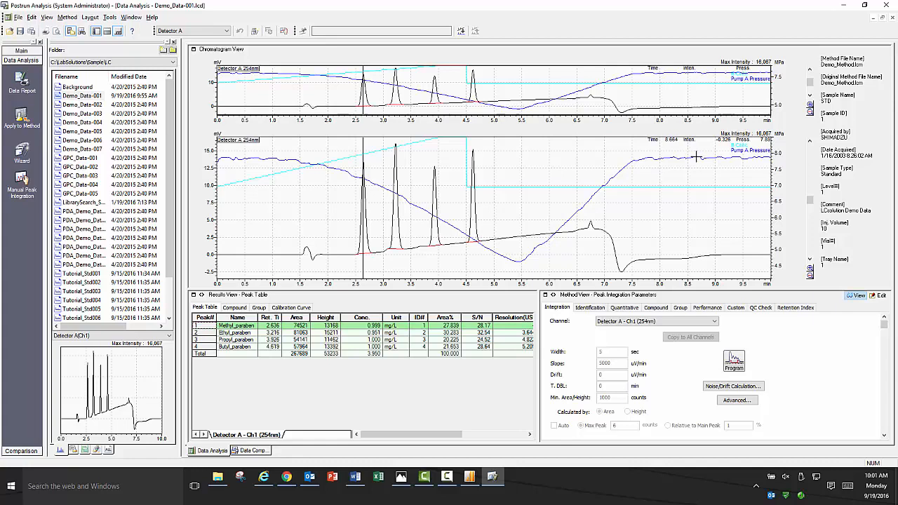
{"action": "mouse_move", "coordinate": [528, 178]}
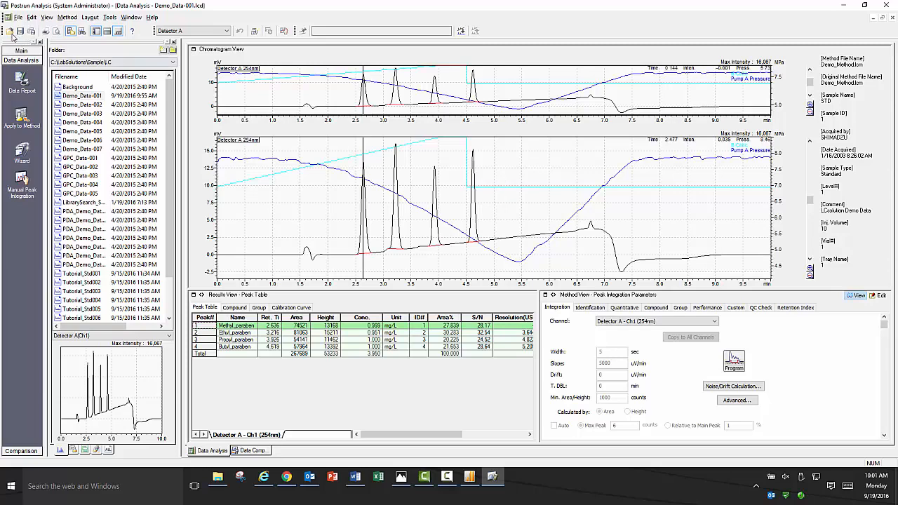
Step: Roll Demo_Data-001 back to its original acquired data and confirm, restoring the full peak table
{"action": "left_click", "coordinate": [17, 17]}
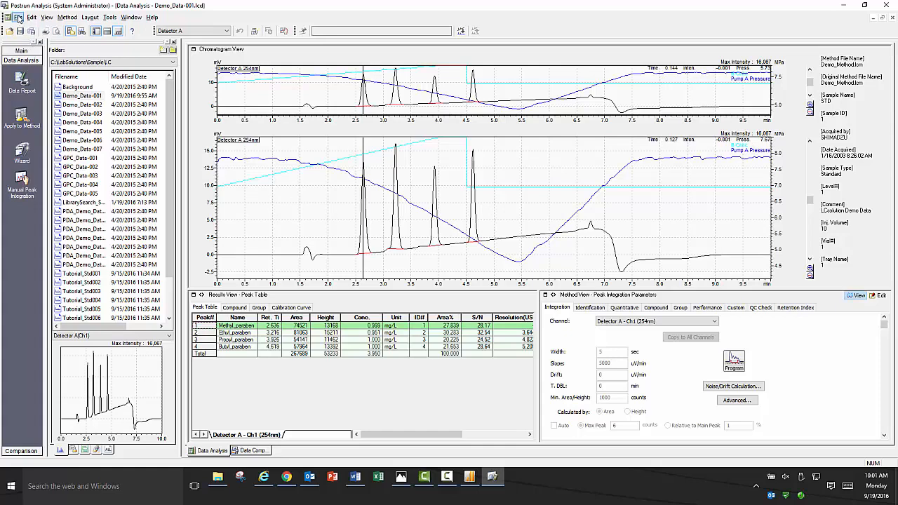
{"action": "left_click", "coordinate": [28, 16]}
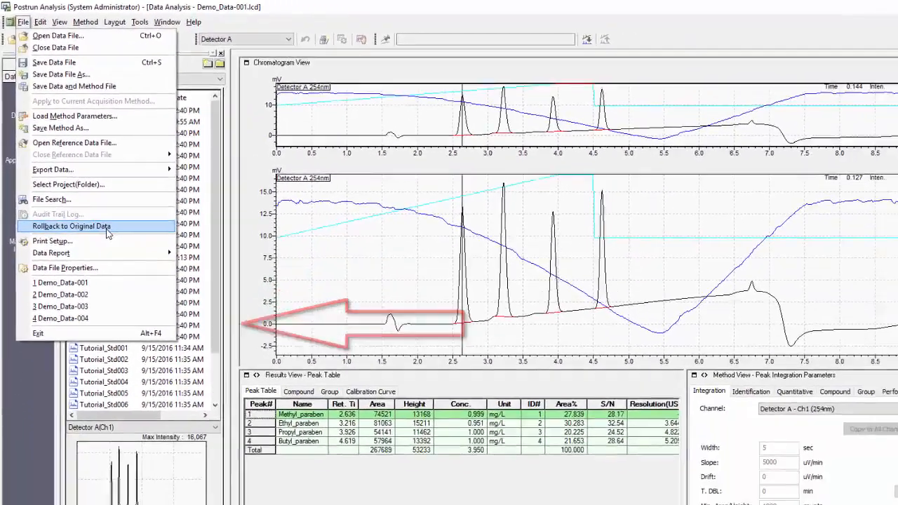
{"action": "left_click", "coordinate": [73, 226]}
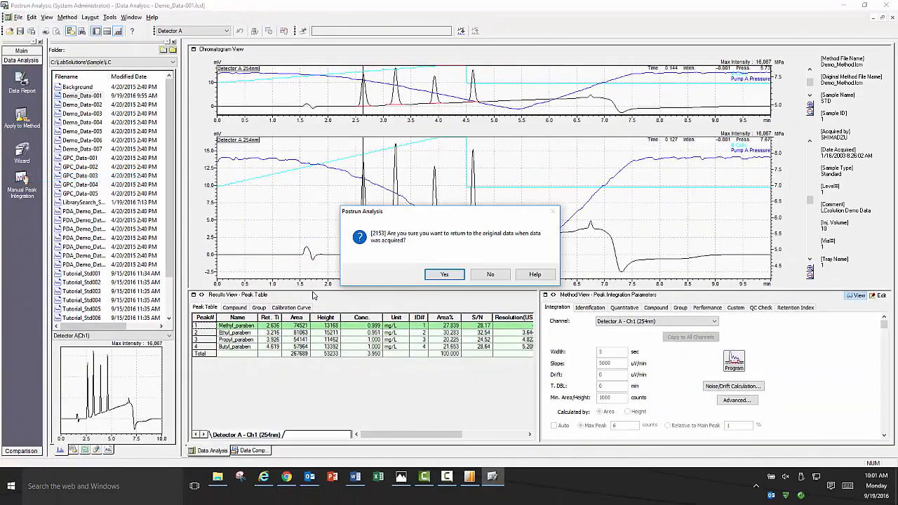
{"action": "left_click", "coordinate": [443, 274]}
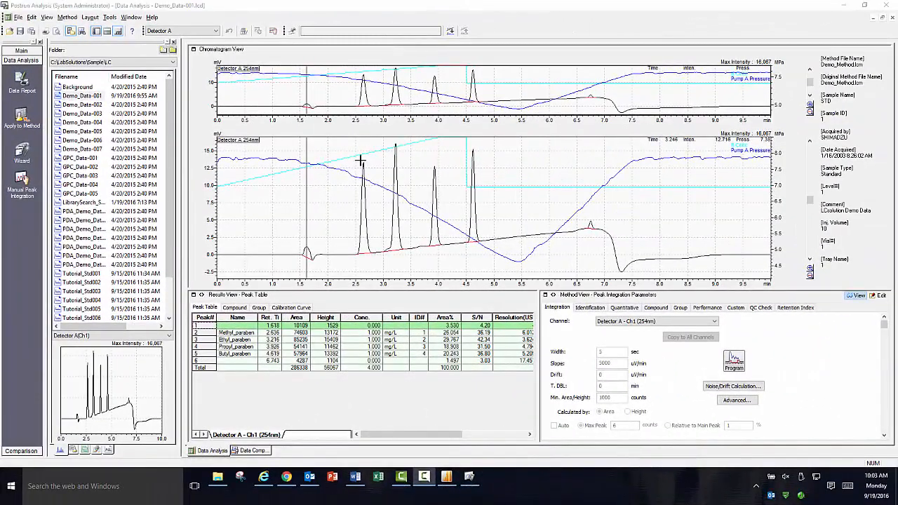
{"action": "left_click", "coordinate": [92, 23]}
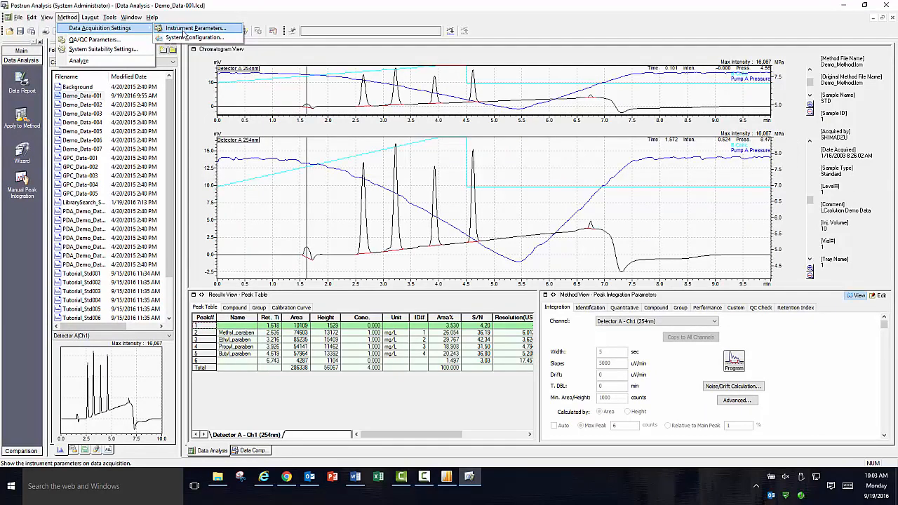
{"action": "left_click", "coordinate": [203, 28]}
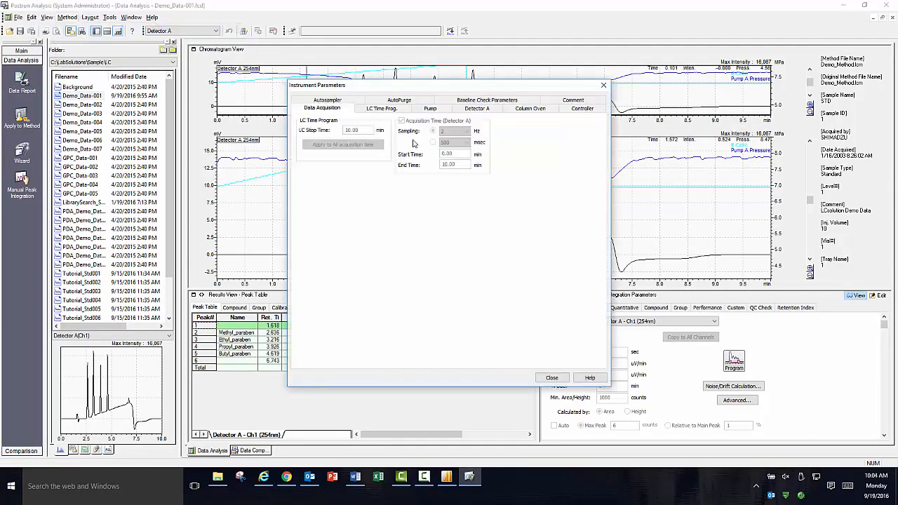
{"action": "left_click", "coordinate": [381, 108]}
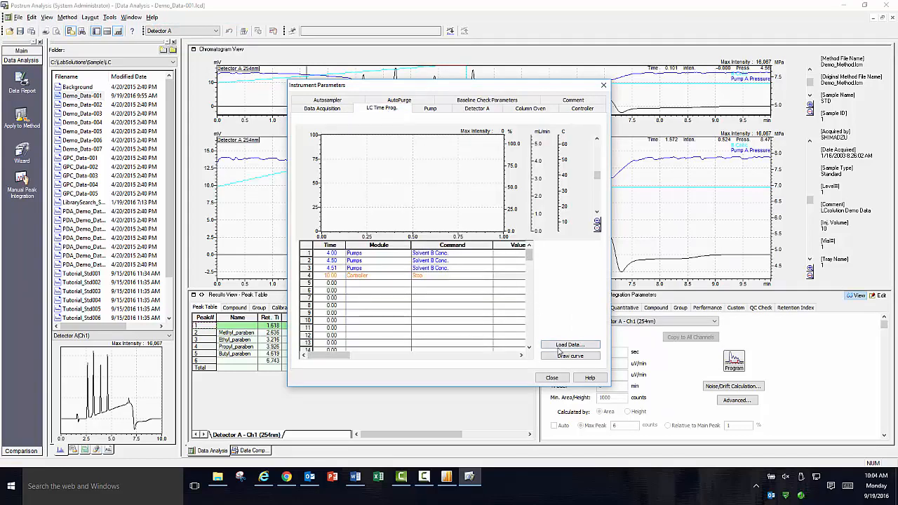
{"action": "left_click", "coordinate": [431, 107]}
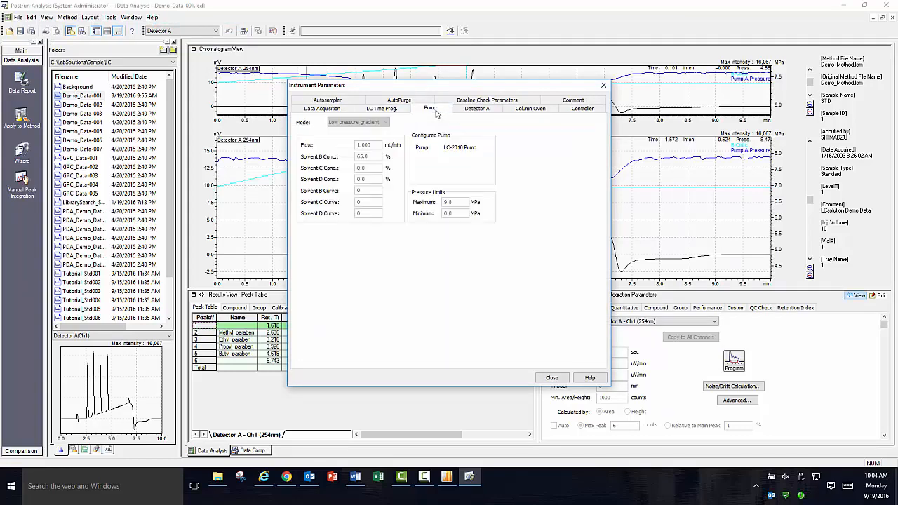
{"action": "left_click", "coordinate": [531, 108]}
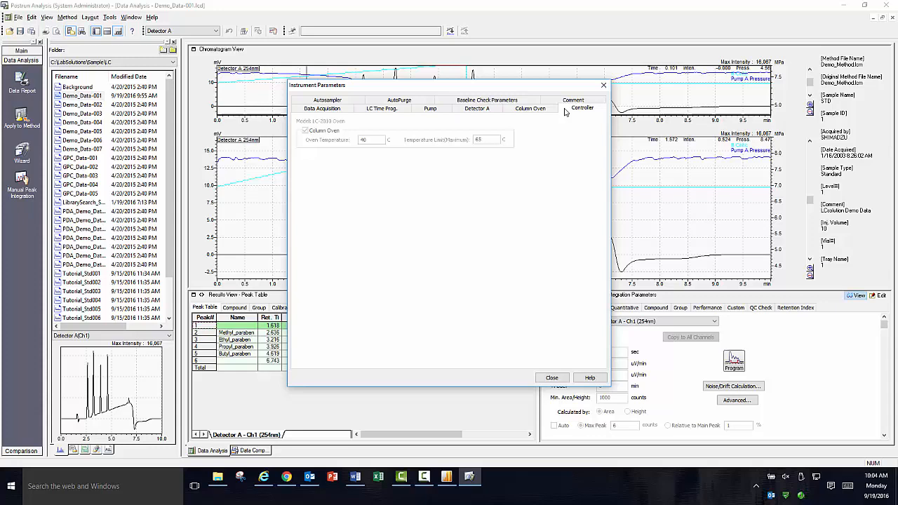
{"action": "left_click", "coordinate": [398, 100]}
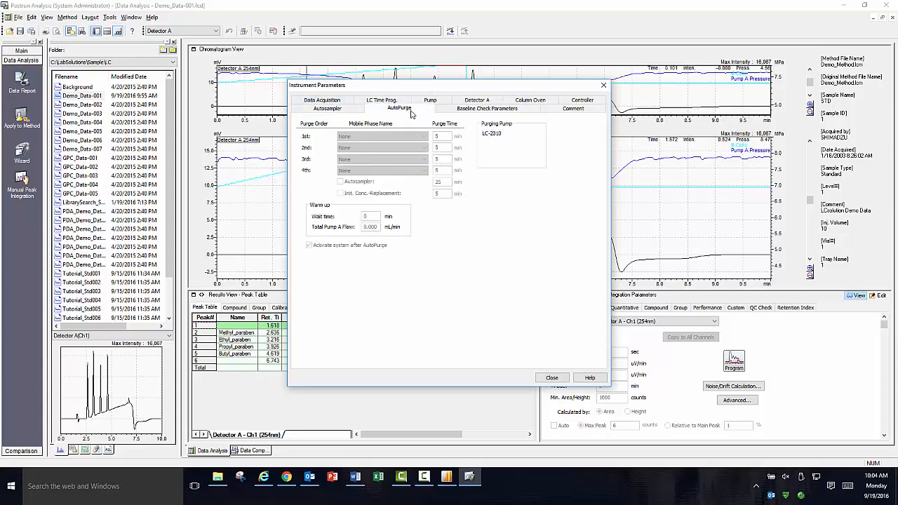
{"action": "left_click", "coordinate": [572, 108]}
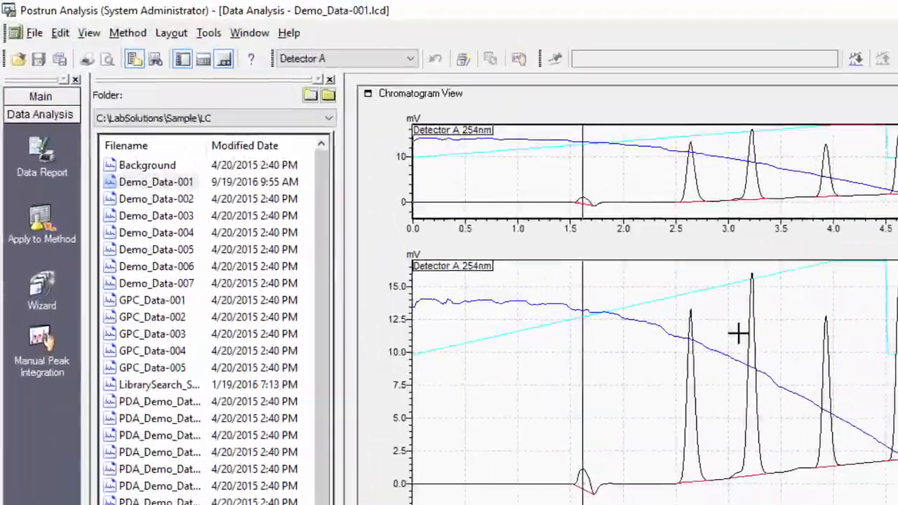
Step: Review the System Configuration's controller, autosampler and oven modules and their properties, then close it
{"action": "left_click", "coordinate": [128, 33]}
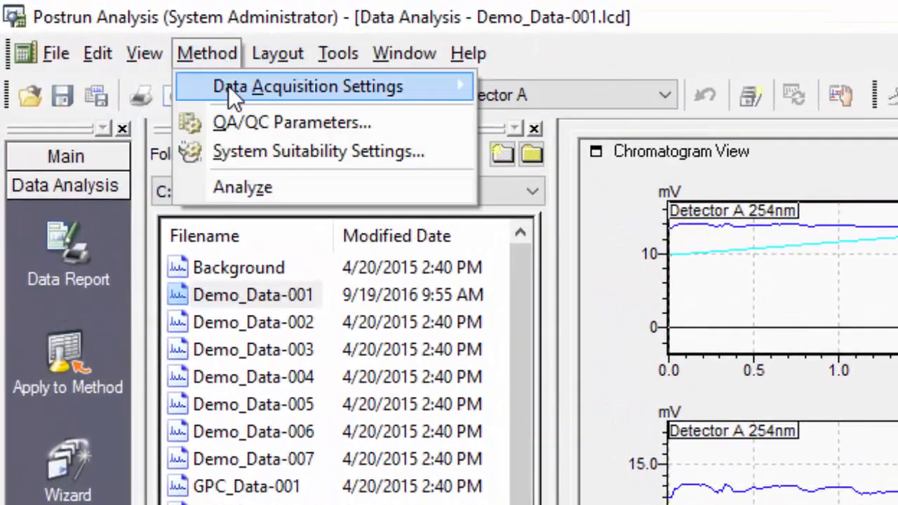
{"action": "left_click", "coordinate": [308, 87]}
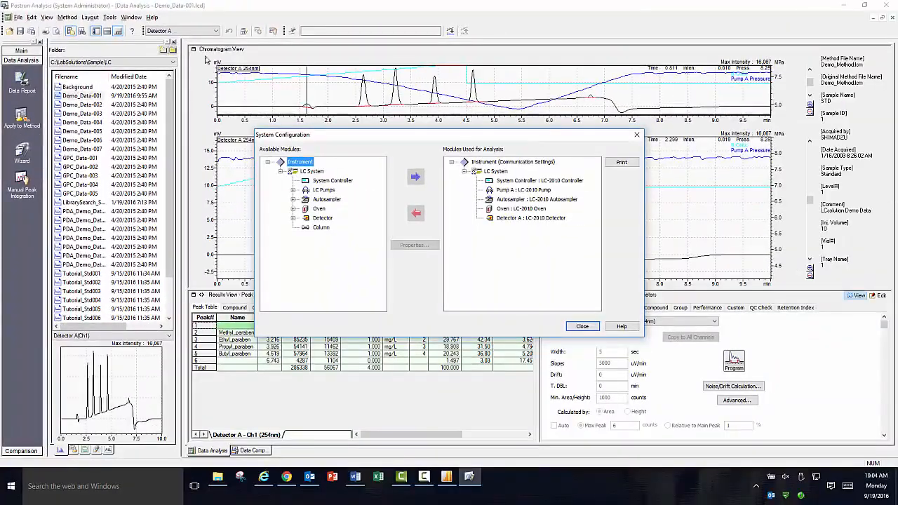
{"action": "left_click", "coordinate": [539, 180]}
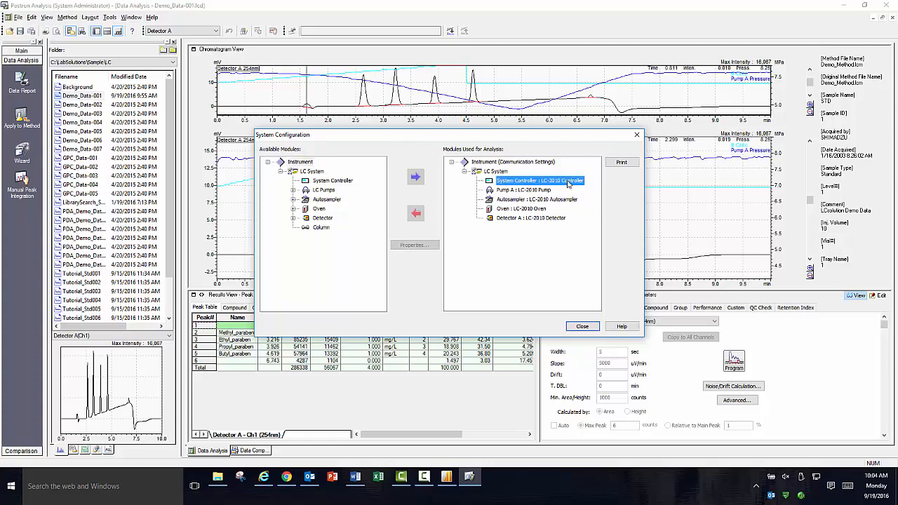
{"action": "left_click", "coordinate": [533, 199]}
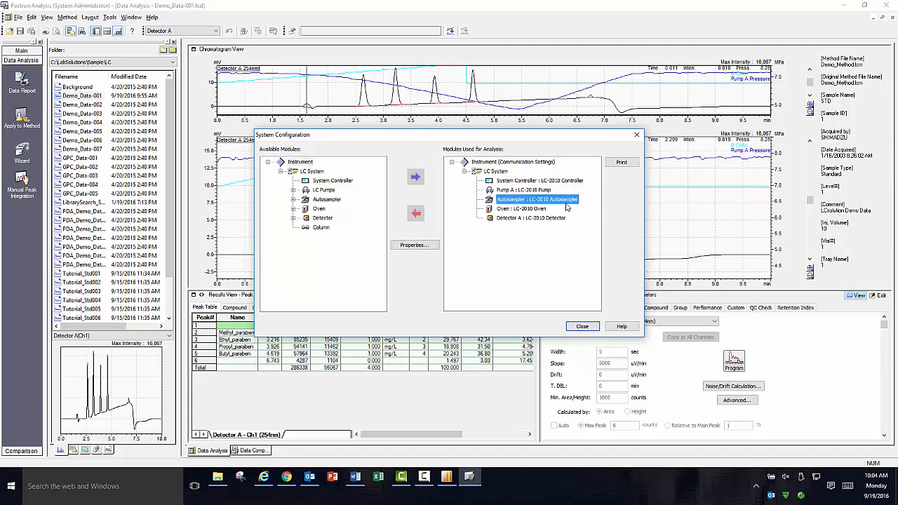
{"action": "left_click", "coordinate": [519, 208]}
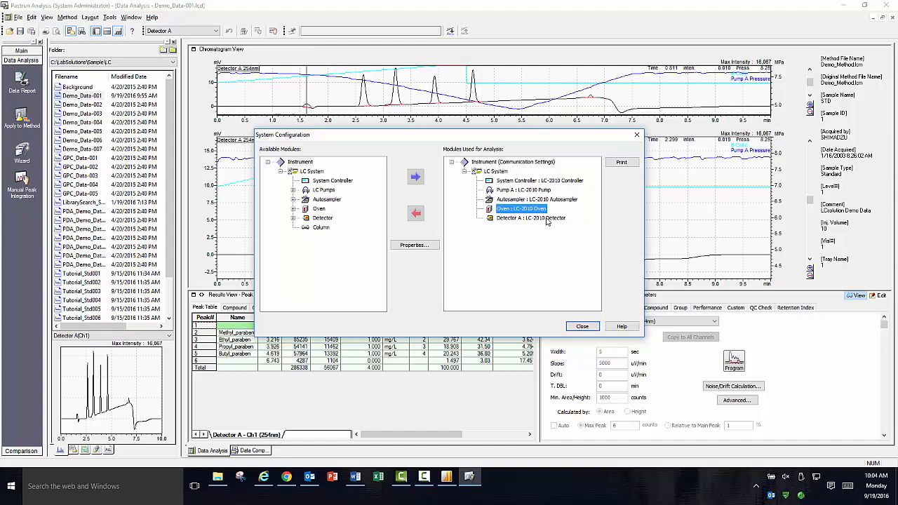
{"action": "left_click", "coordinate": [527, 218]}
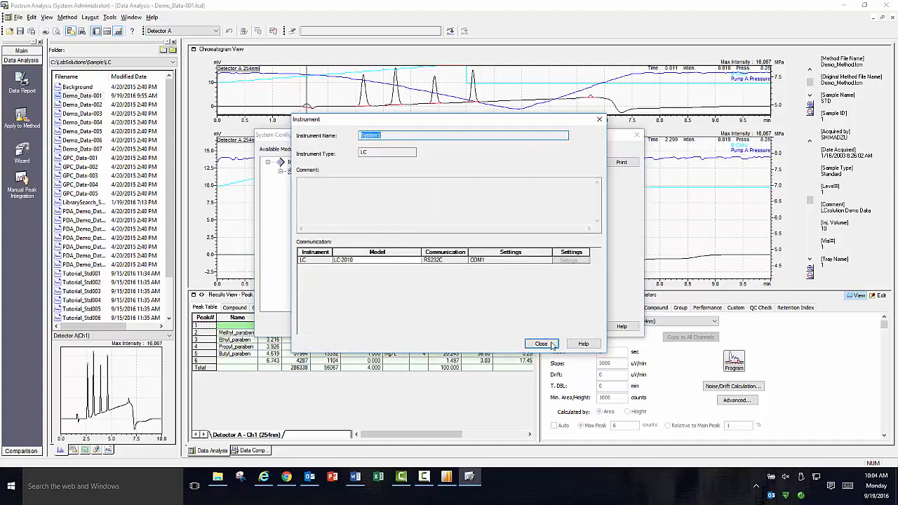
{"action": "left_click", "coordinate": [541, 344]}
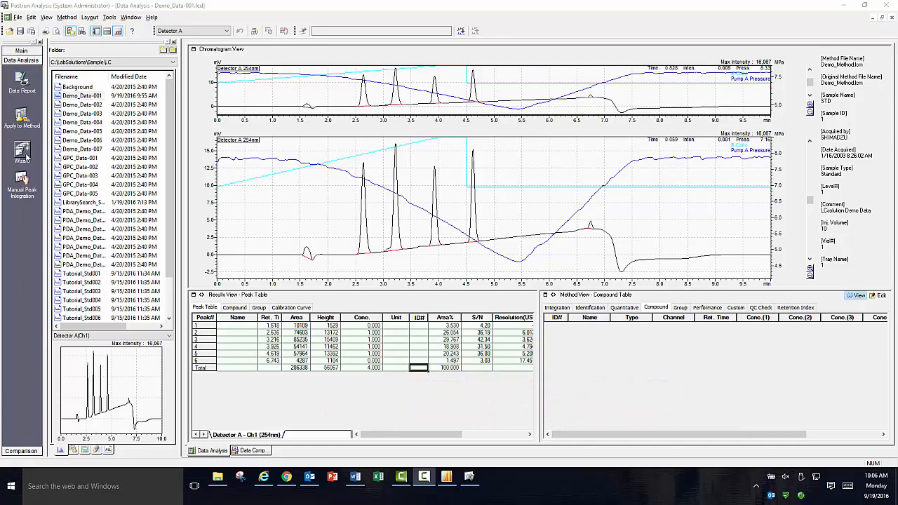
{"action": "left_click", "coordinate": [21, 166]}
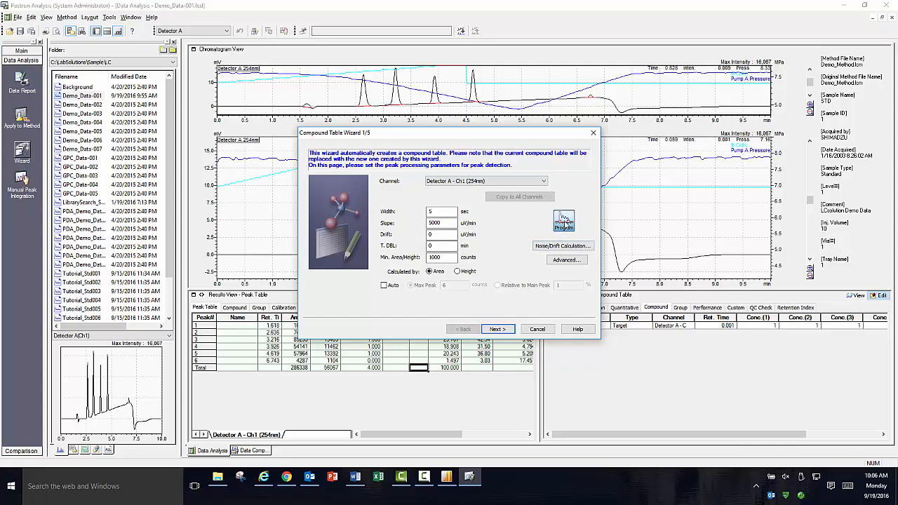
Step: Check the integration time program, then accept the peak detection parameters and advance to peak selection
{"action": "left_click", "coordinate": [564, 222]}
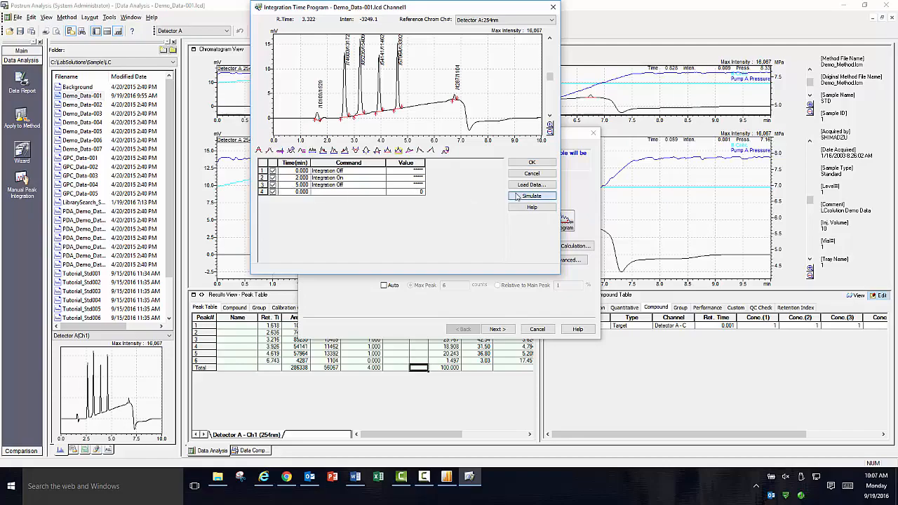
{"action": "left_click", "coordinate": [529, 162]}
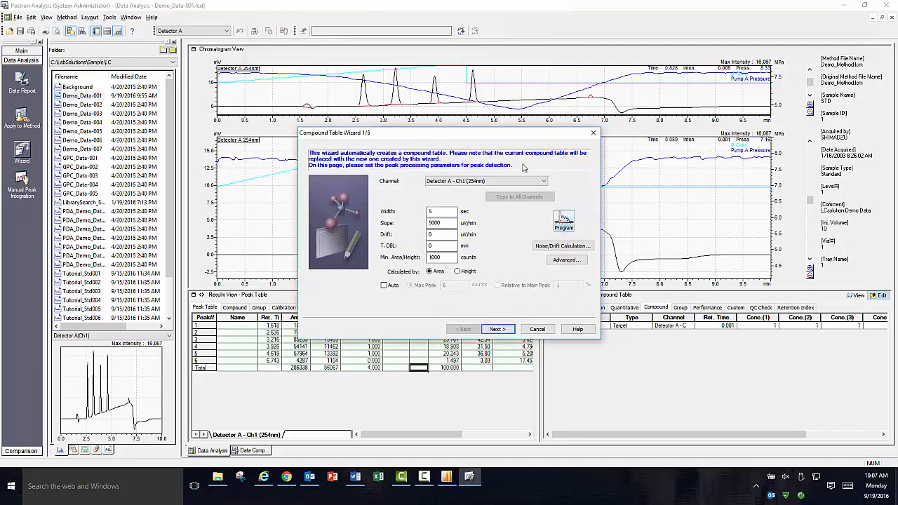
{"action": "left_click", "coordinate": [496, 328]}
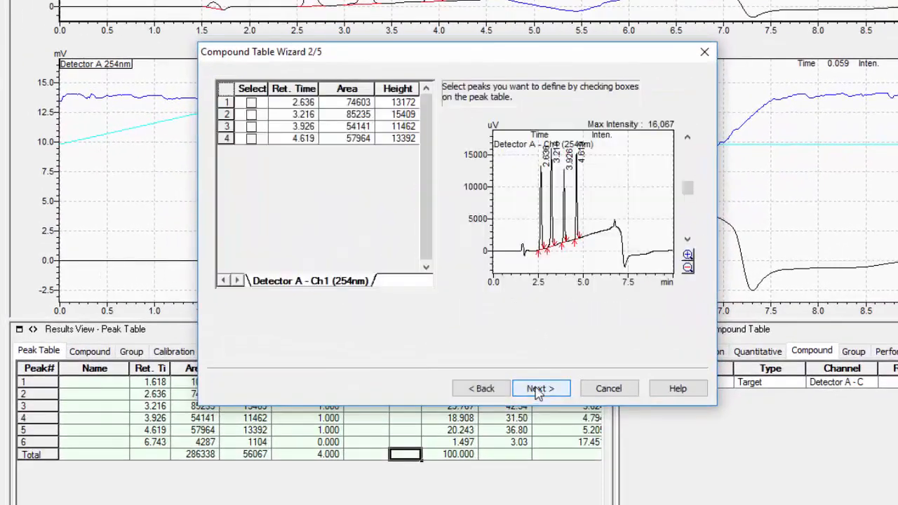
Step: Tick the Select boxes so all four paraben peaks (2.636-4.619 min) are included
{"action": "left_click", "coordinate": [251, 102]}
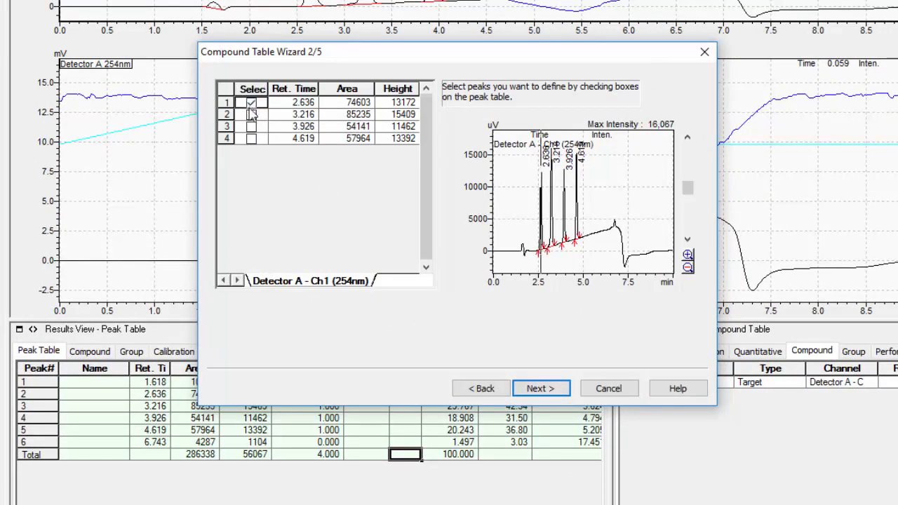
{"action": "left_click", "coordinate": [251, 115]}
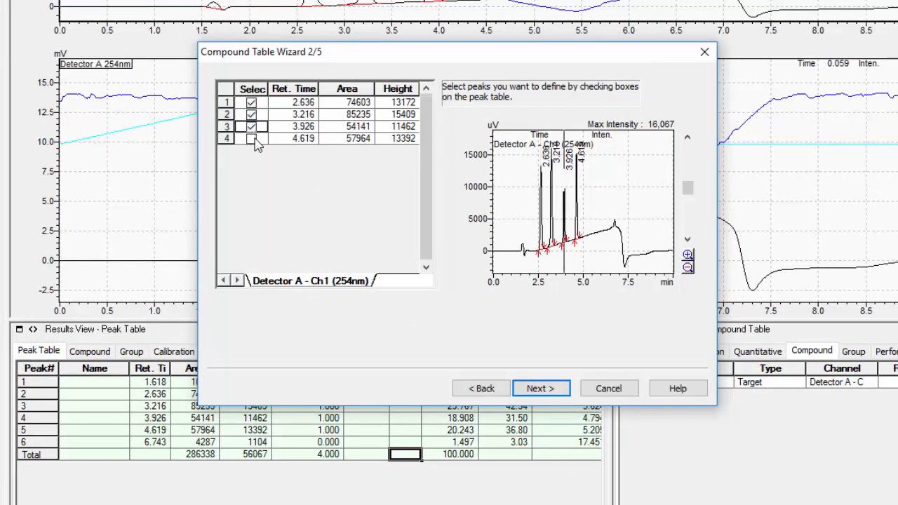
{"action": "left_click", "coordinate": [250, 138]}
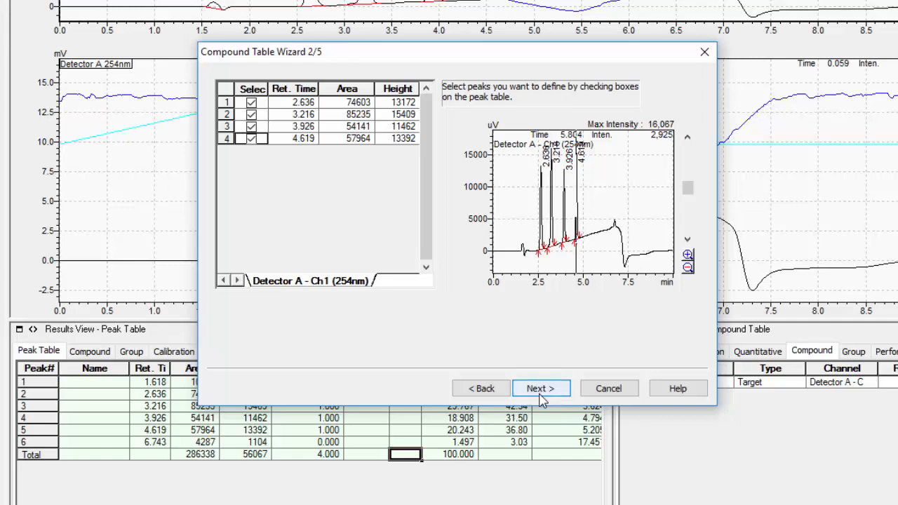
Step: Advance to page 3/5 and set 5 calibration levels, keeping external standard, area and linear
{"action": "left_click", "coordinate": [542, 388]}
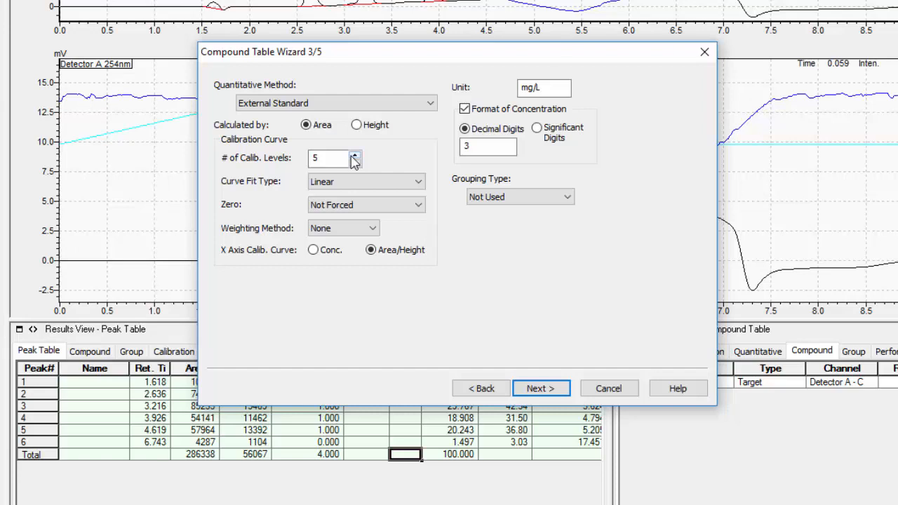
{"action": "left_click", "coordinate": [544, 87]}
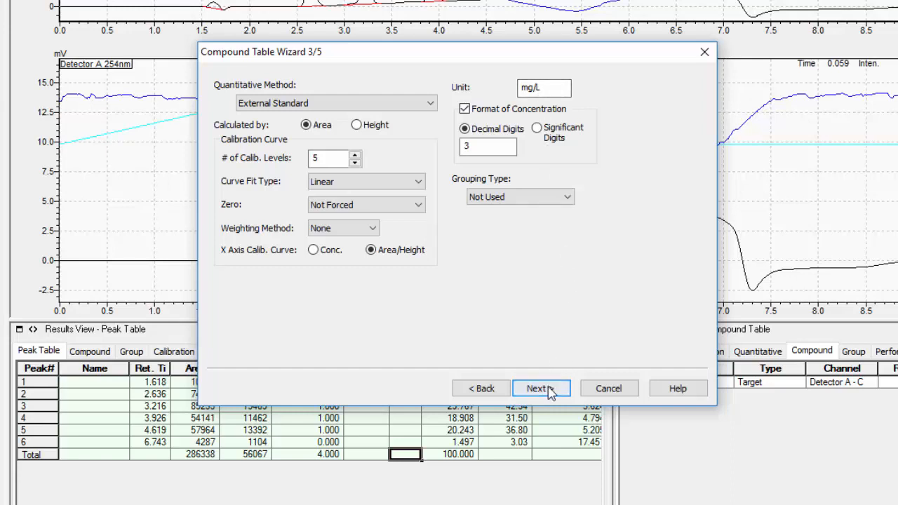
Step: Advance to page 4/5 showing the 5% window, absolute retention time, closest-peak identification
{"action": "left_click", "coordinate": [541, 387]}
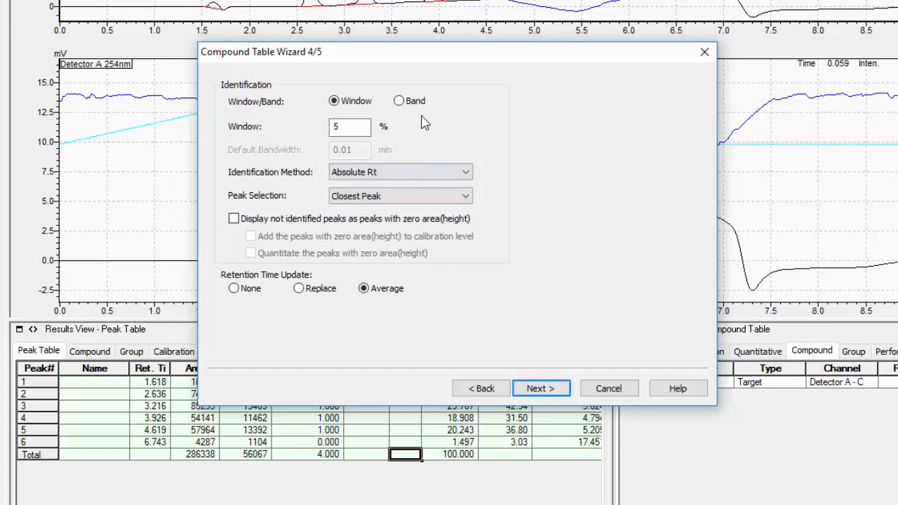
{"action": "mouse_move", "coordinate": [462, 260]}
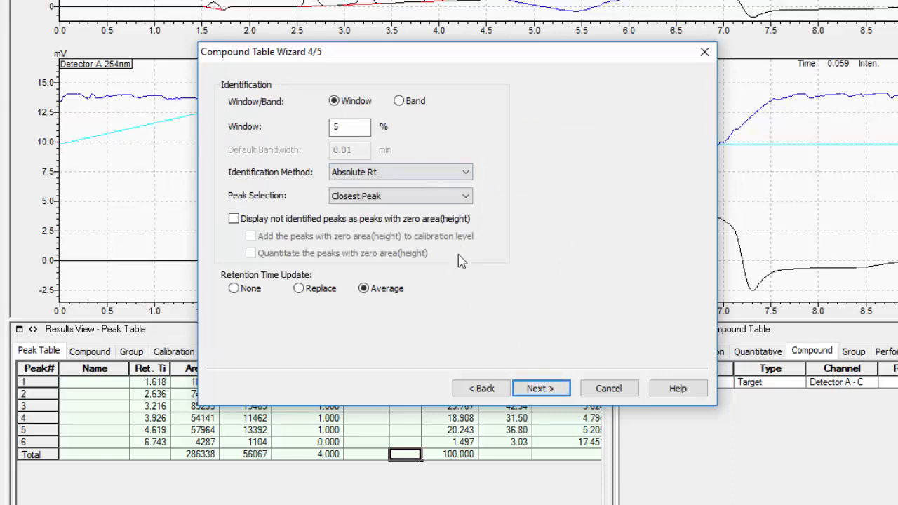
{"action": "mouse_move", "coordinate": [460, 280]}
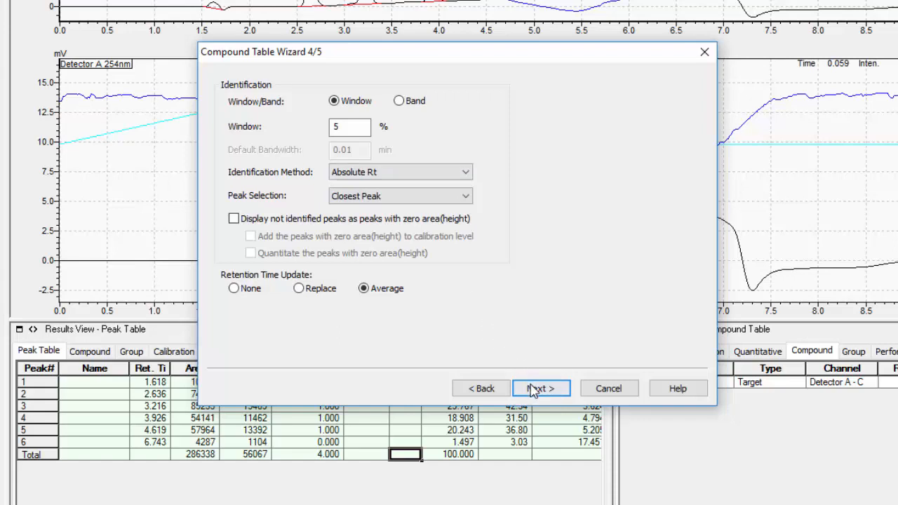
Step: Rename the four compounds Methyl_, Ethyl_, Propyl_ and Butyl_paraben on page 5/5 and finish the wizard
{"action": "left_click", "coordinate": [541, 387]}
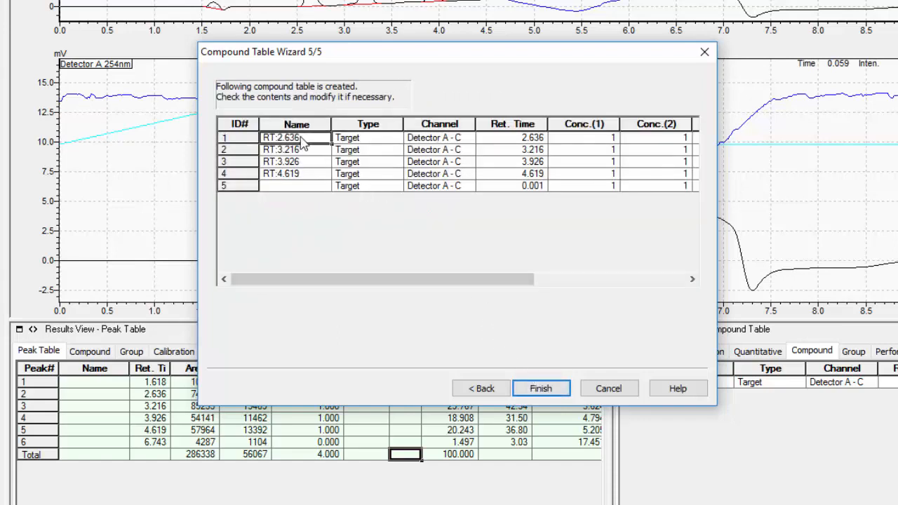
{"action": "left_click_drag", "start_coordinate": [294, 137], "coordinate": [295, 173]}
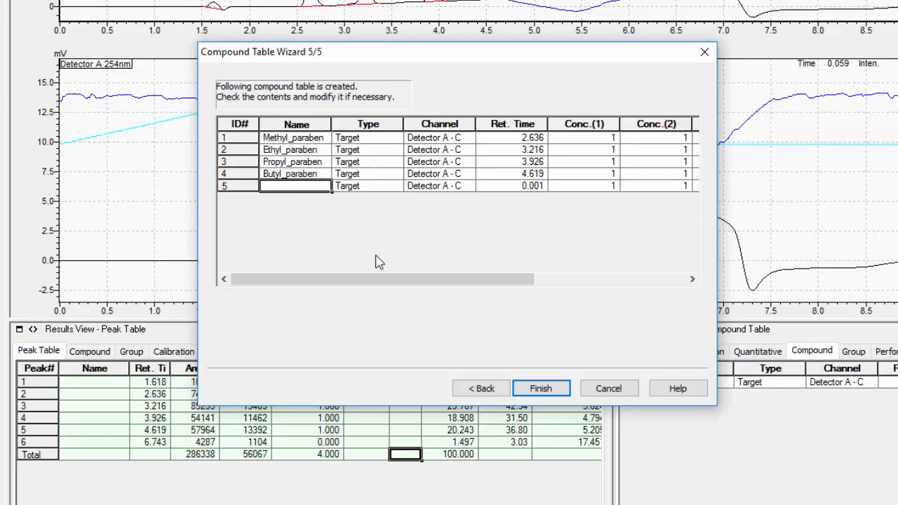
{"action": "mouse_move", "coordinate": [380, 227]}
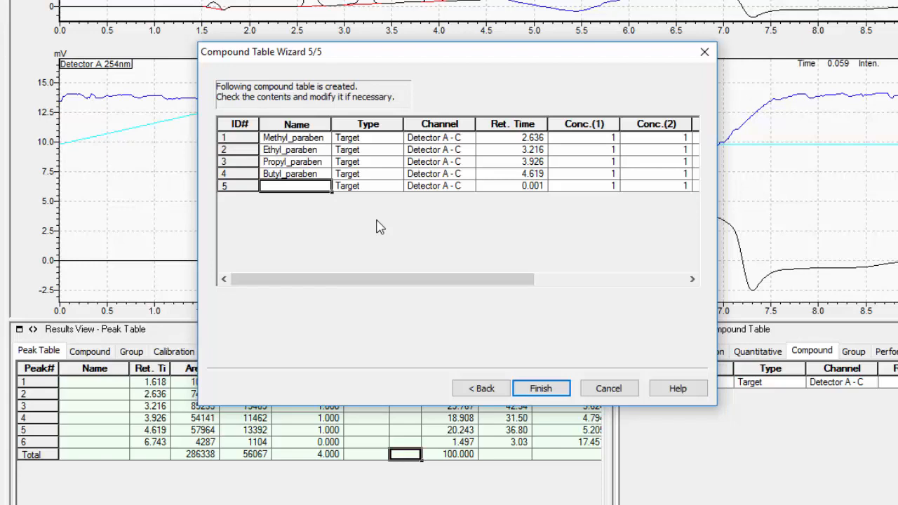
{"action": "mouse_move", "coordinate": [398, 197]}
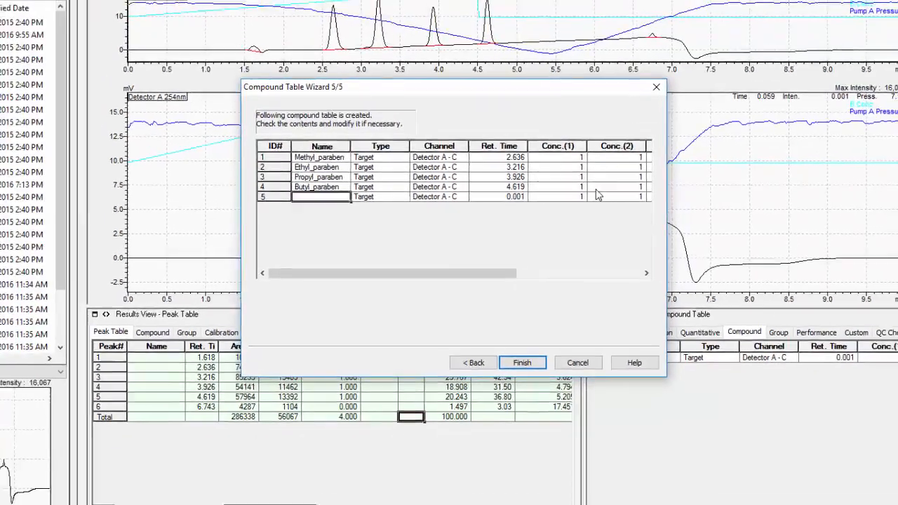
{"action": "left_click", "coordinate": [522, 362]}
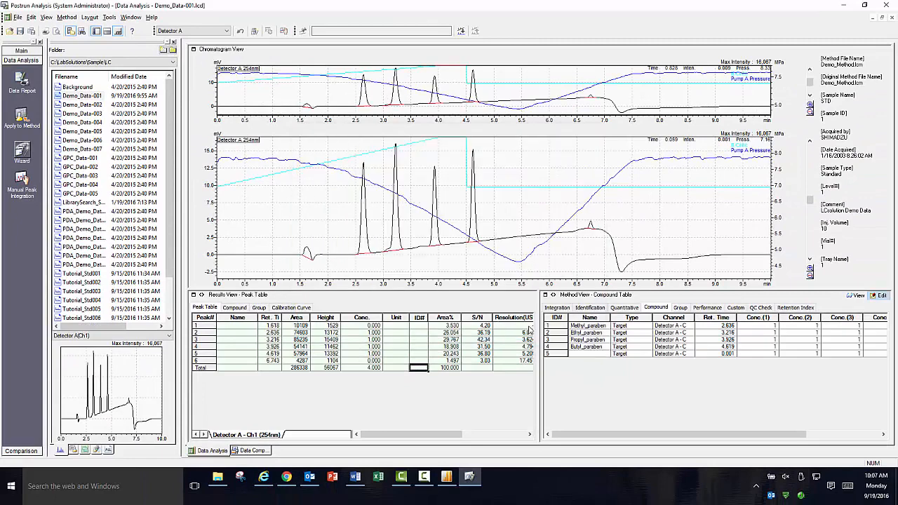